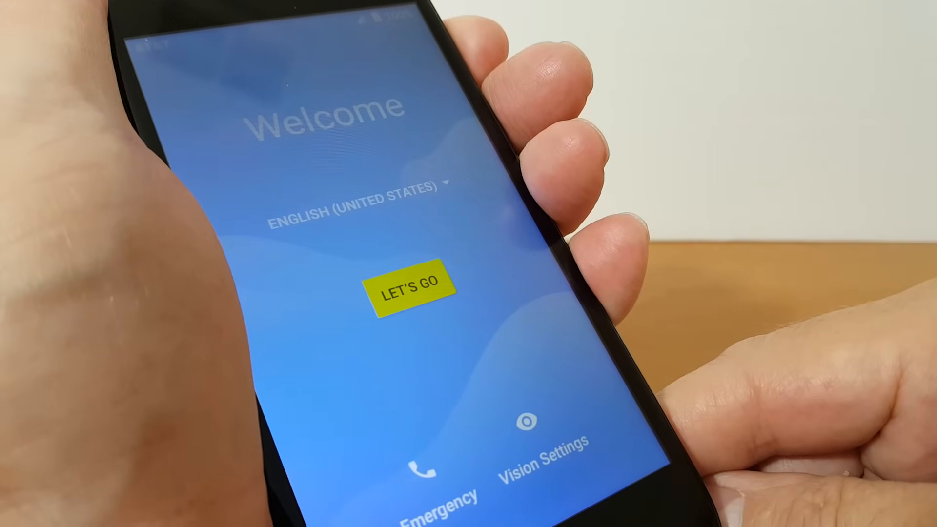
- Start setup in English from the Welcome screen with LET'S GO
click(413, 282)
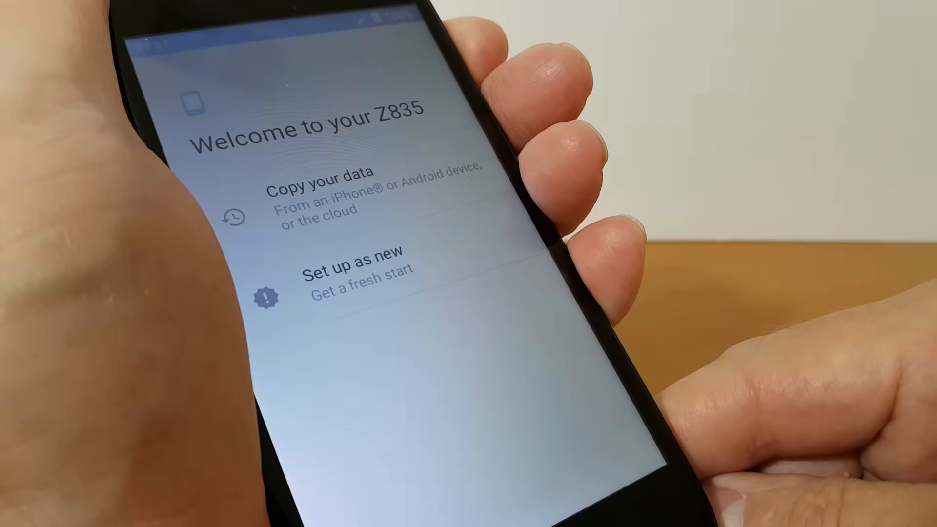